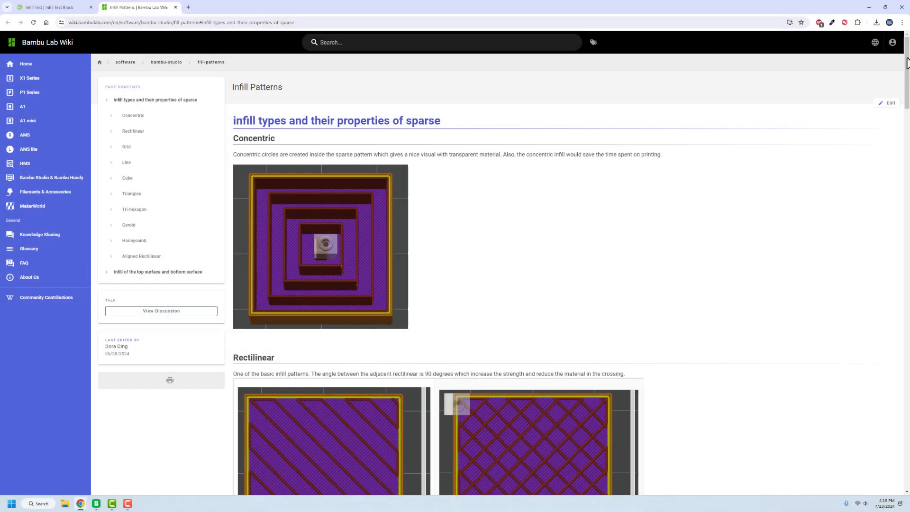
- Scroll through each sparse infill pattern description down to the top and bottom surface infill section
{"action": "scroll", "scroll_direction": "down", "scroll_amount": 3}
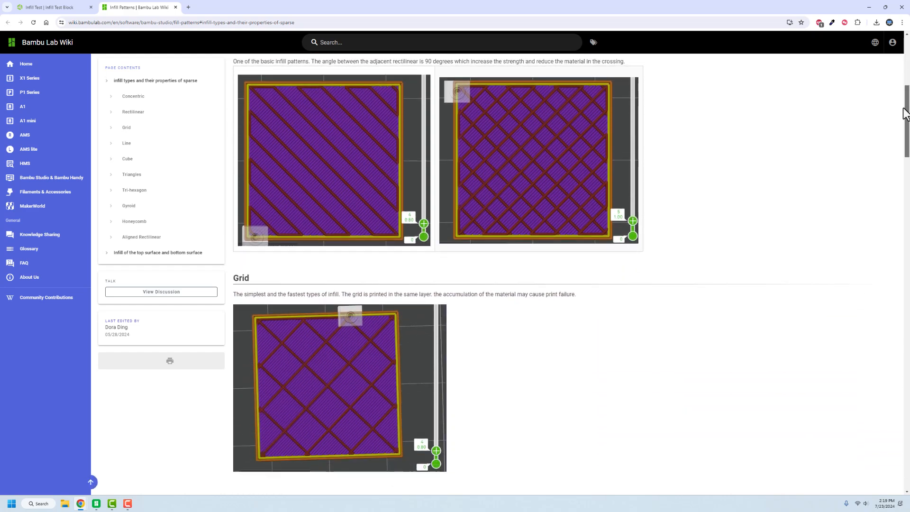
{"action": "scroll", "scroll_direction": "down", "scroll_amount": 3}
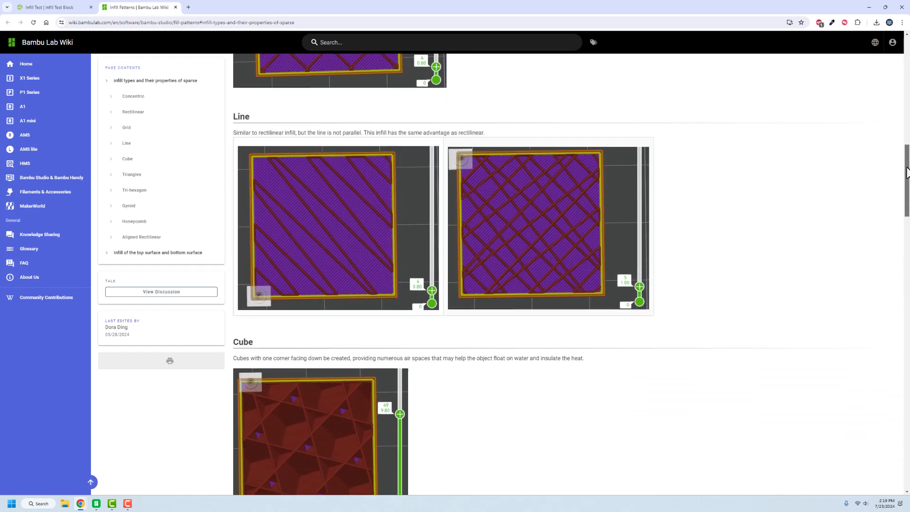
{"action": "scroll", "scroll_direction": "down", "scroll_amount": 3}
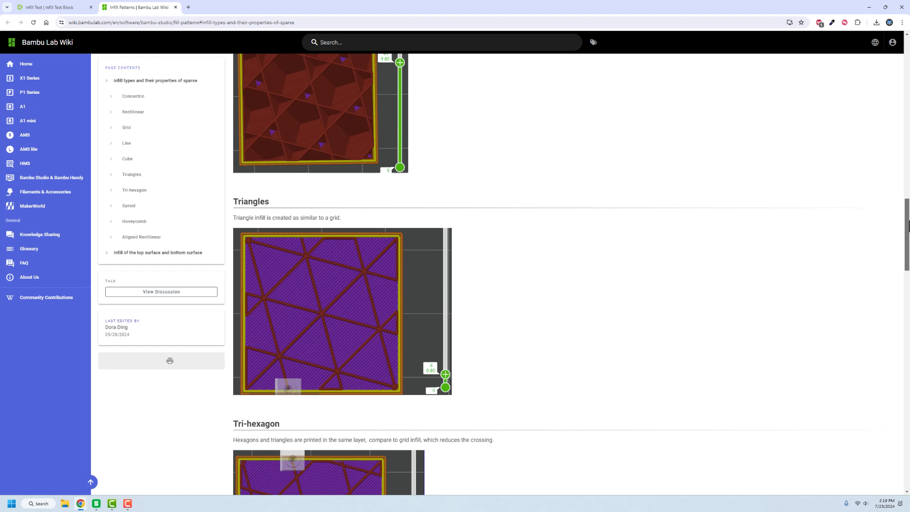
{"action": "scroll", "scroll_direction": "down", "scroll_amount": 3}
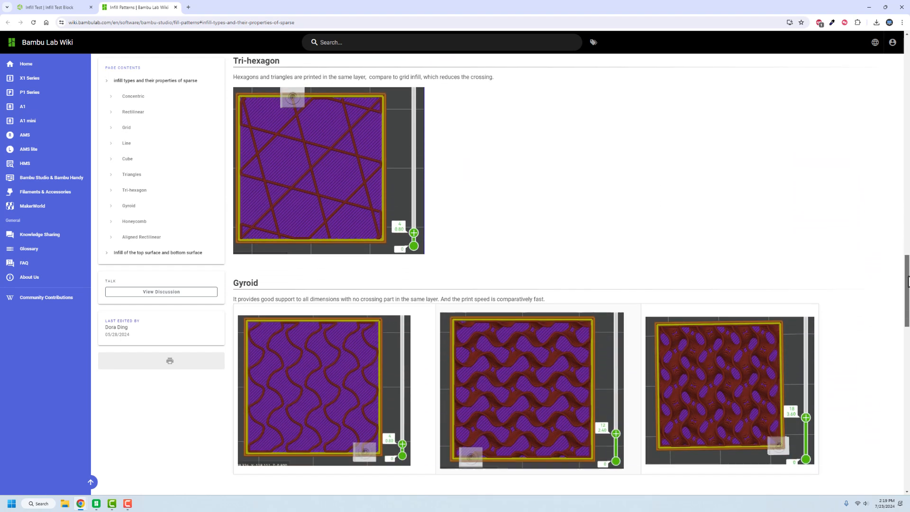
{"action": "scroll", "scroll_direction": "down", "scroll_amount": 3}
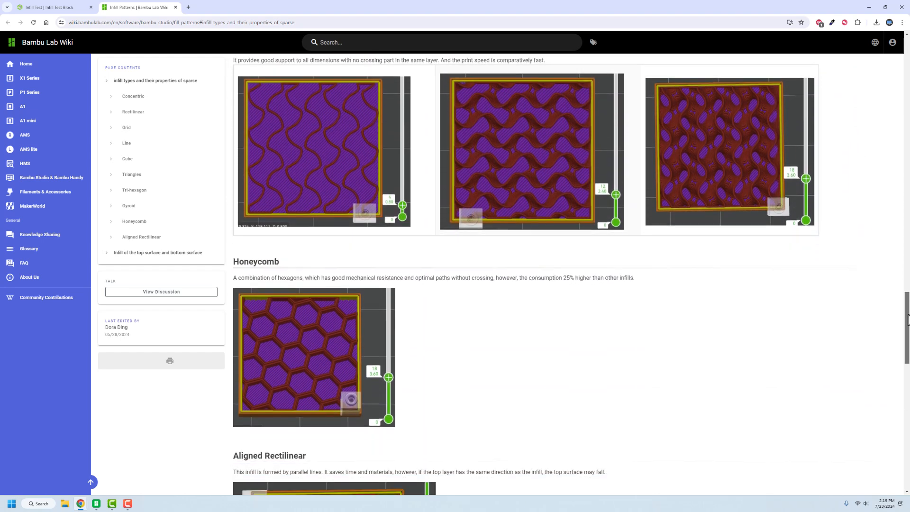
{"action": "scroll", "scroll_direction": "down", "scroll_amount": 3}
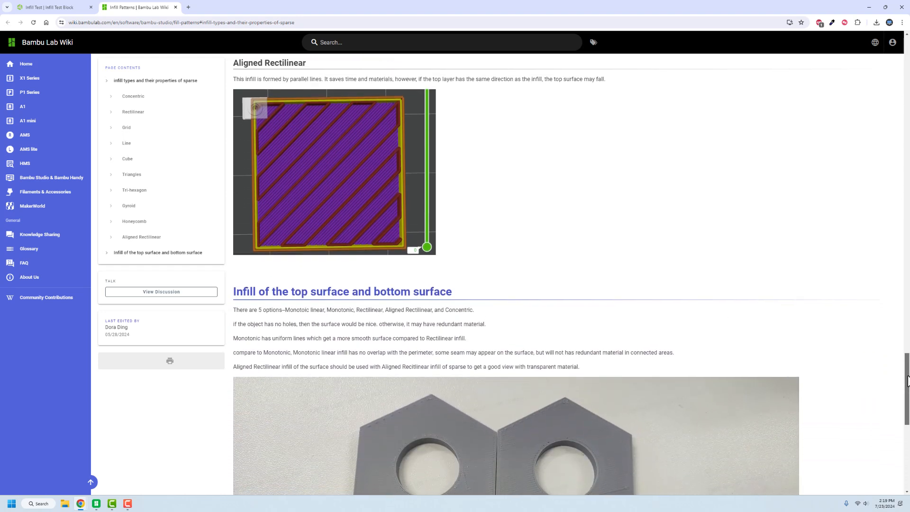
{"action": "scroll", "scroll_direction": "down", "scroll_amount": 3}
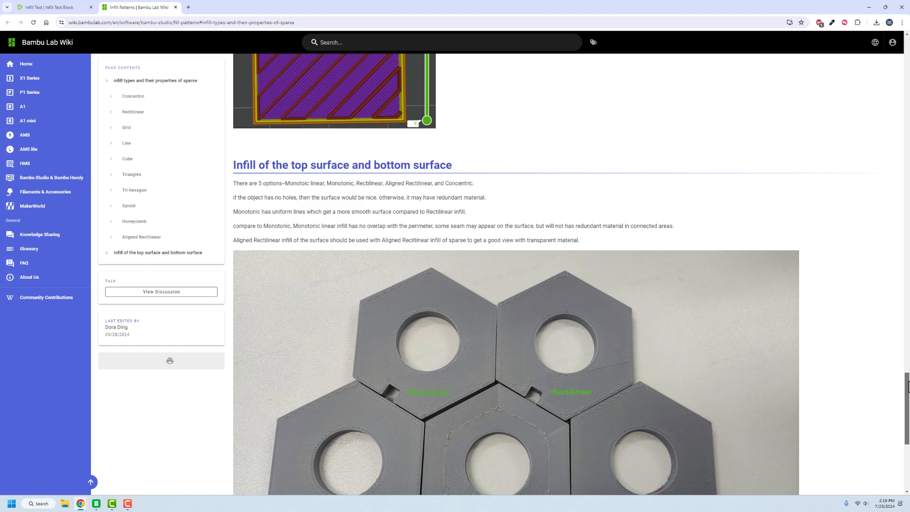
{"action": "mouse_move", "coordinate": [837, 412]}
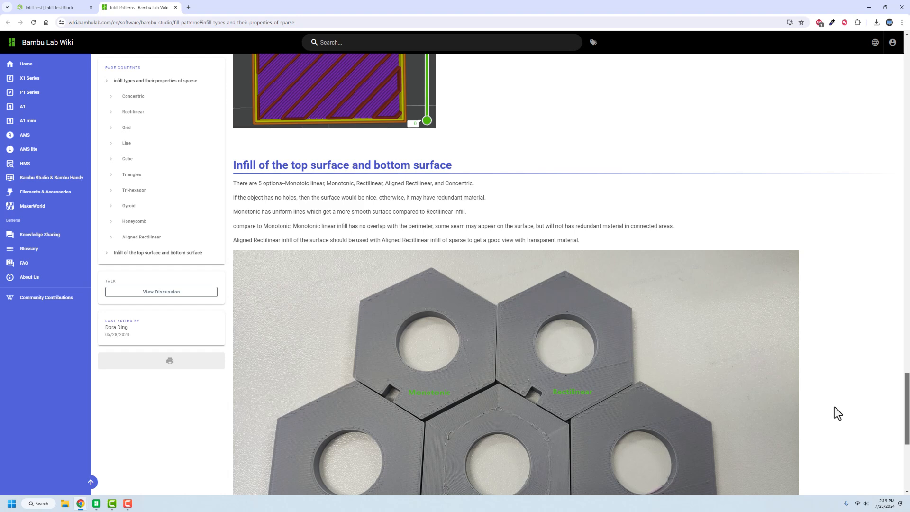
{"action": "left_click", "coordinate": [52, 7]}
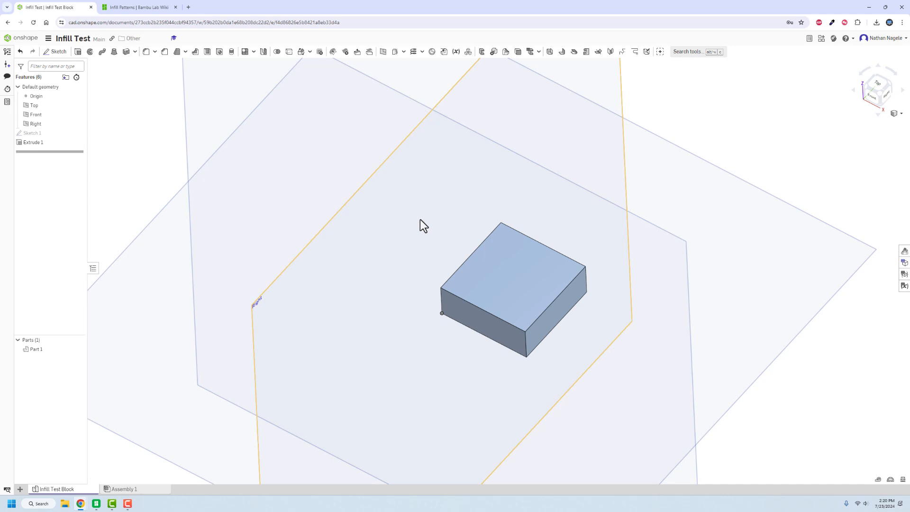
{"action": "mouse_move", "coordinate": [441, 273]}
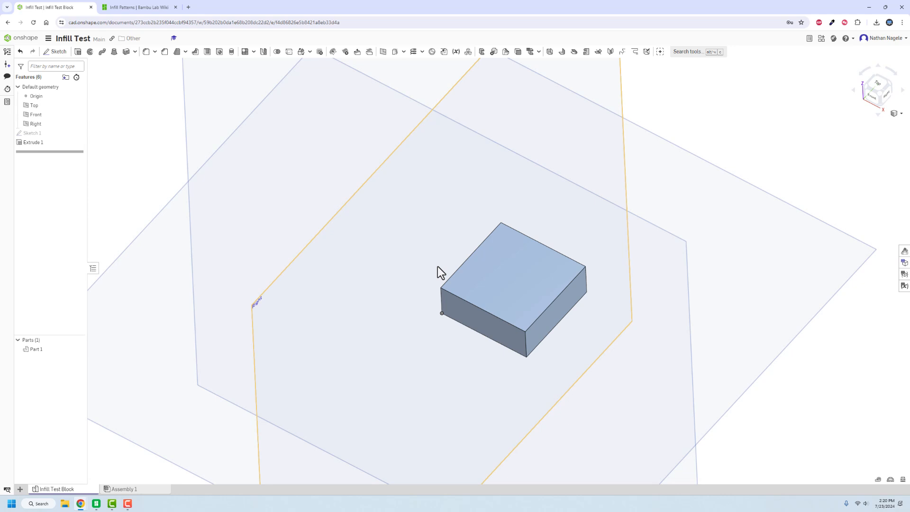
{"action": "left_click", "coordinate": [873, 91]}
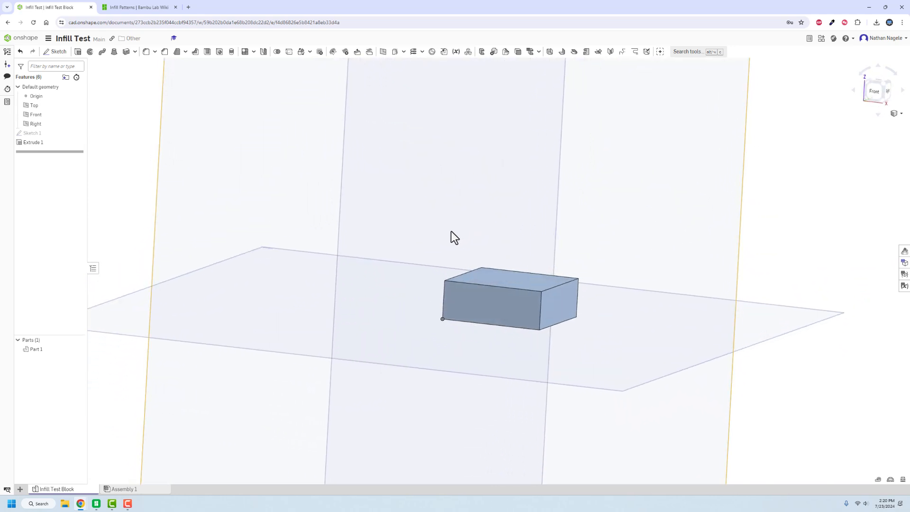
{"action": "mouse_move", "coordinate": [452, 226]}
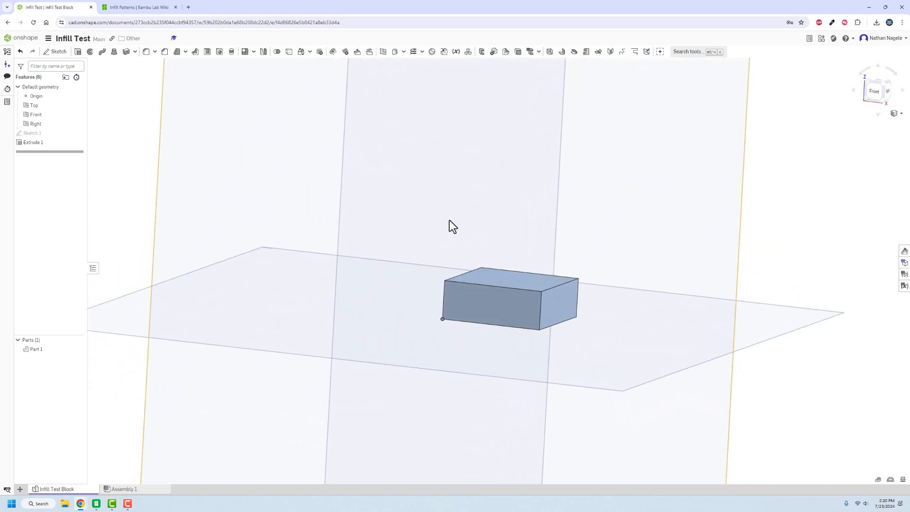
{"action": "mouse_move", "coordinate": [199, 403]}
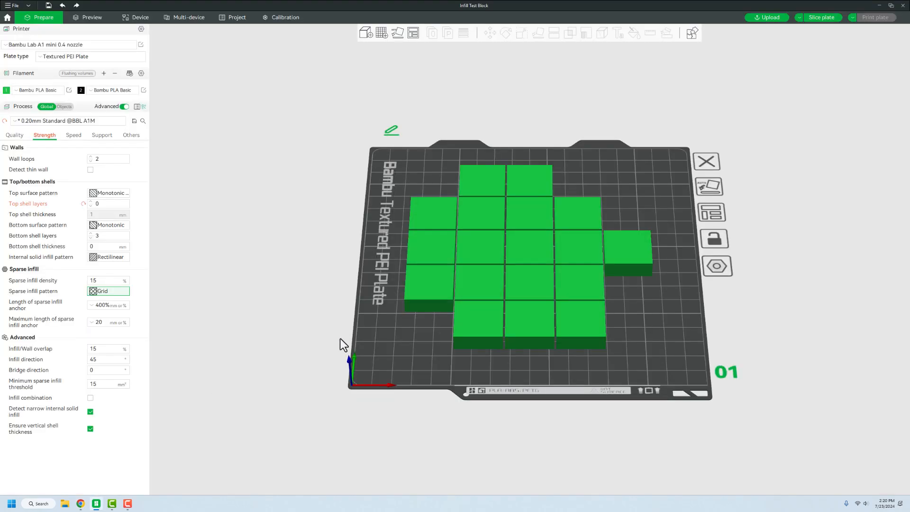
{"action": "mouse_move", "coordinate": [467, 388]}
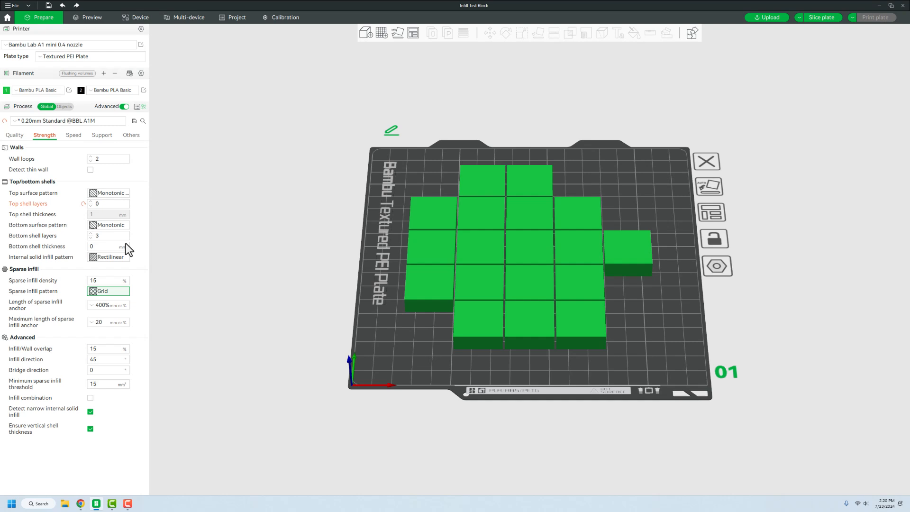
{"action": "mouse_move", "coordinate": [104, 290]}
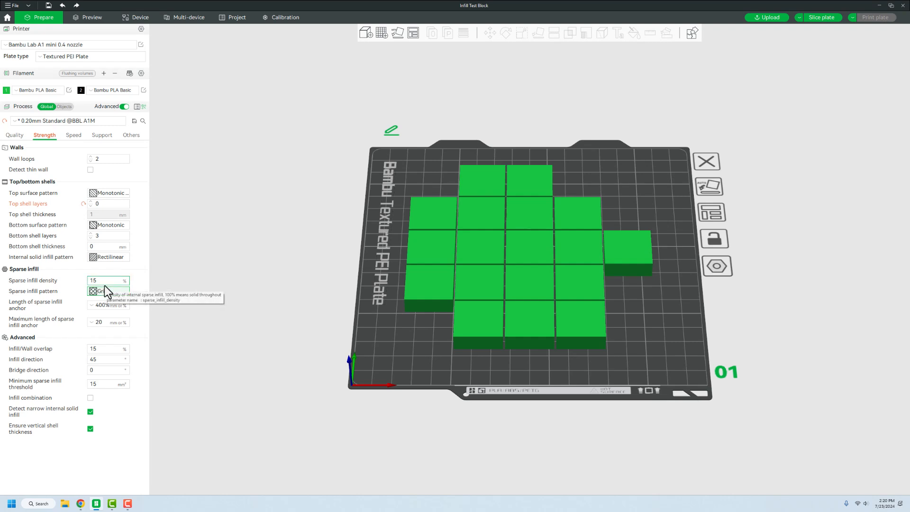
{"action": "left_click", "coordinate": [108, 290]}
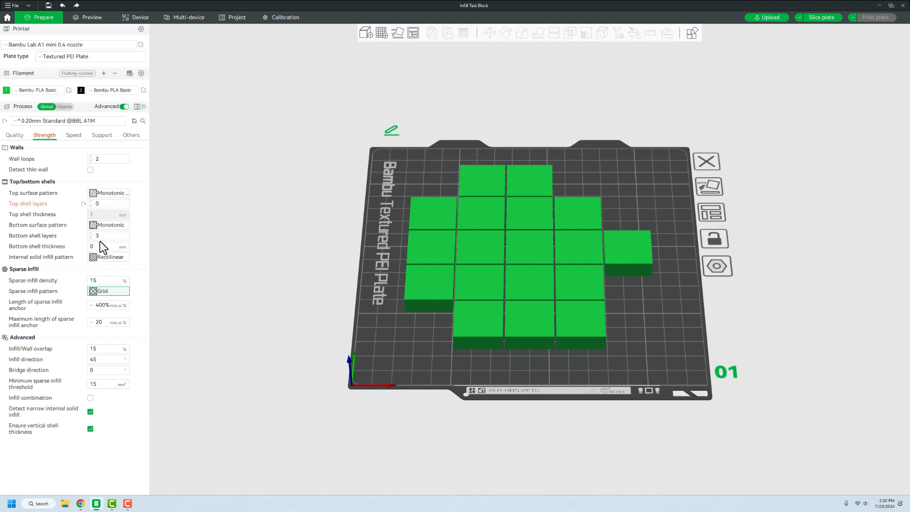
{"action": "mouse_move", "coordinate": [94, 214]}
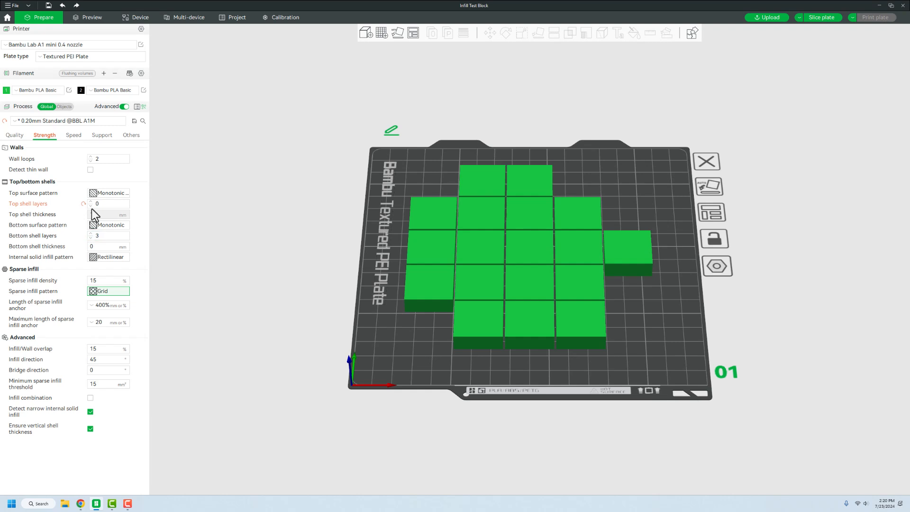
- In per-object settings, give the first Infill Test Block the Concentric sparse infill pattern under Strength
{"action": "left_click", "coordinate": [64, 106]}
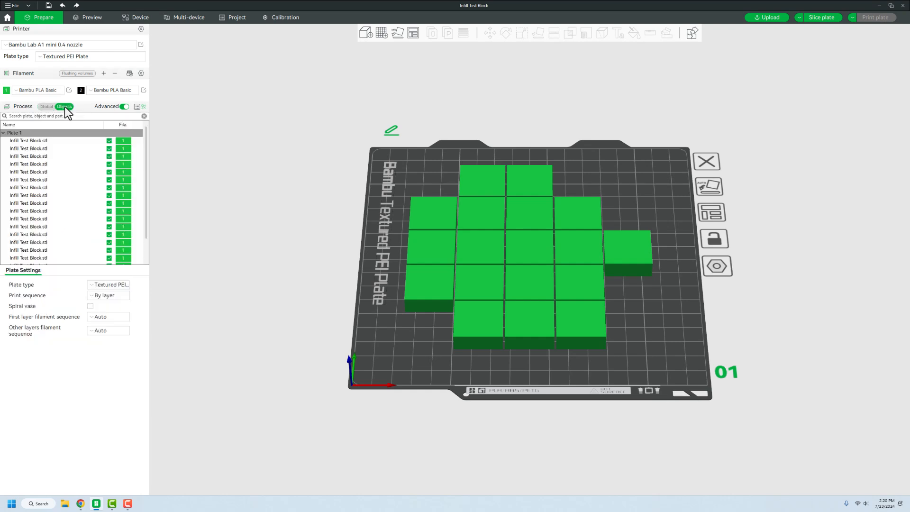
{"action": "left_click", "coordinate": [28, 141]}
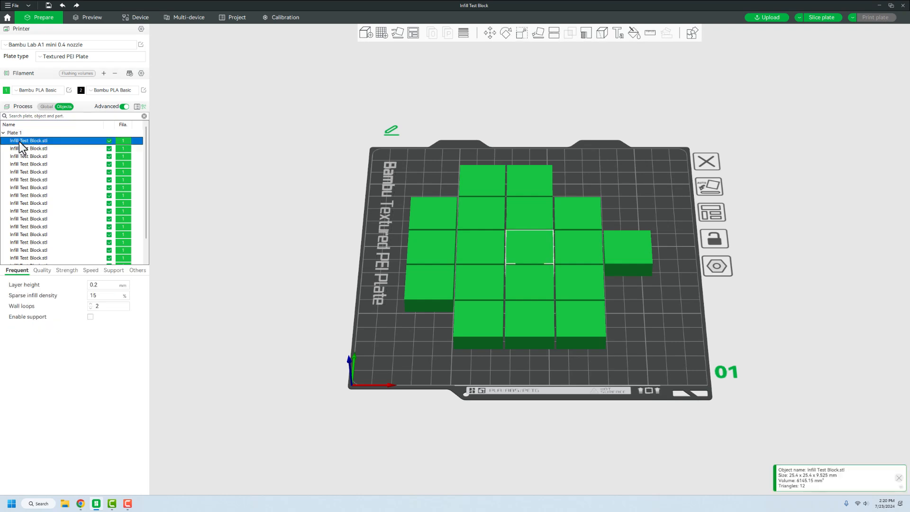
{"action": "left_click", "coordinate": [67, 269]}
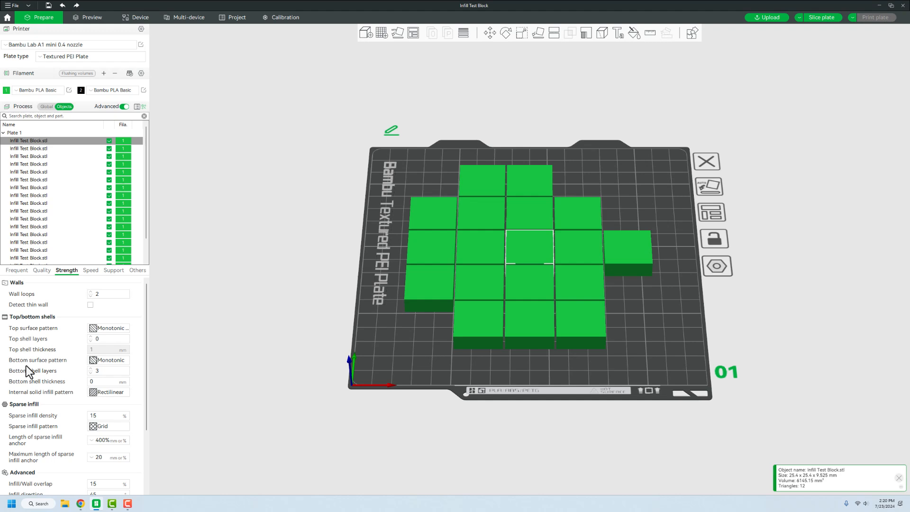
{"action": "left_click", "coordinate": [108, 425]}
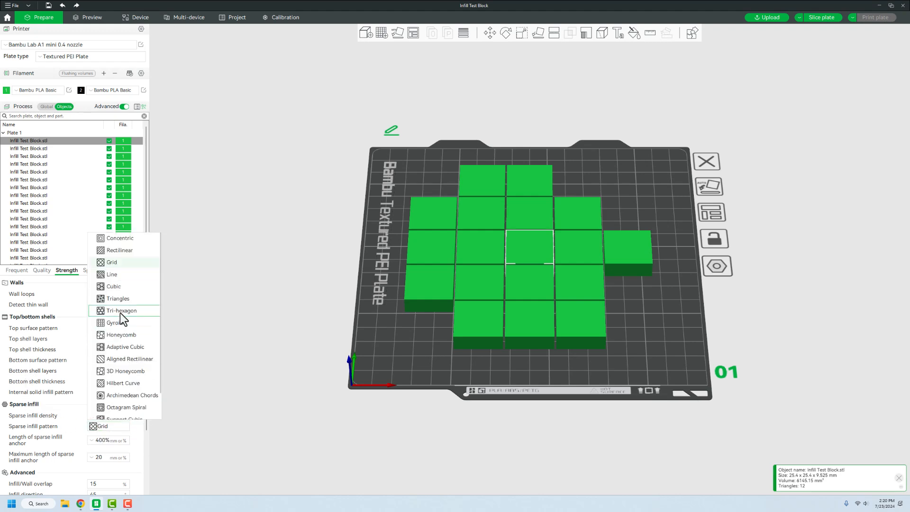
{"action": "mouse_move", "coordinate": [116, 244]}
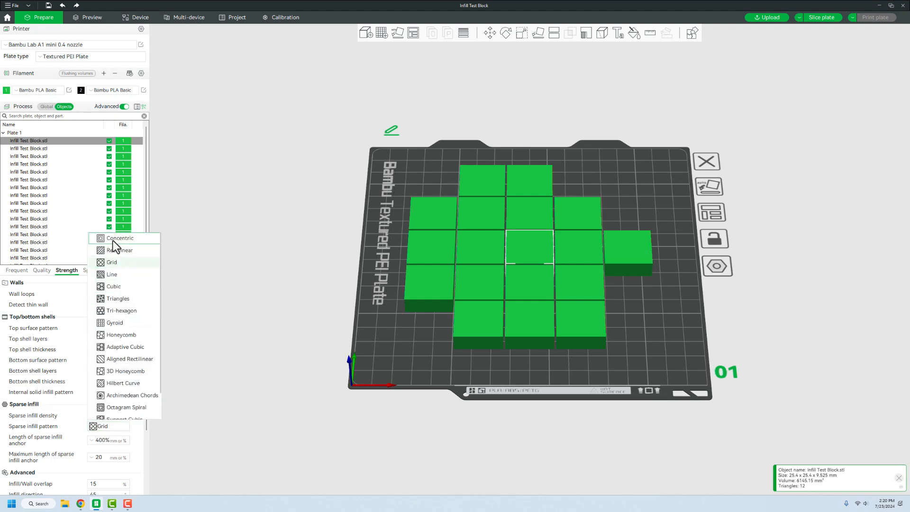
{"action": "left_click", "coordinate": [119, 238]}
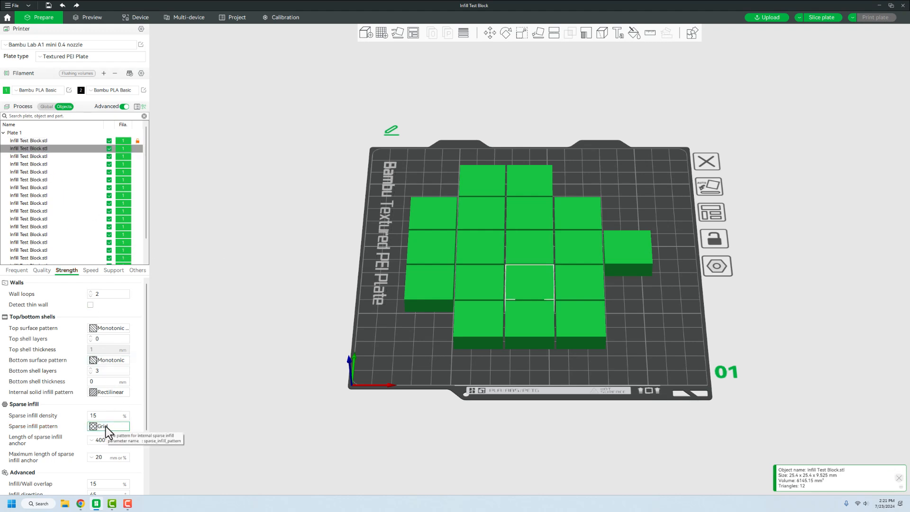
- Move on to the second block's sparse infill pattern list to assign it a different pattern
{"action": "left_click", "coordinate": [108, 426]}
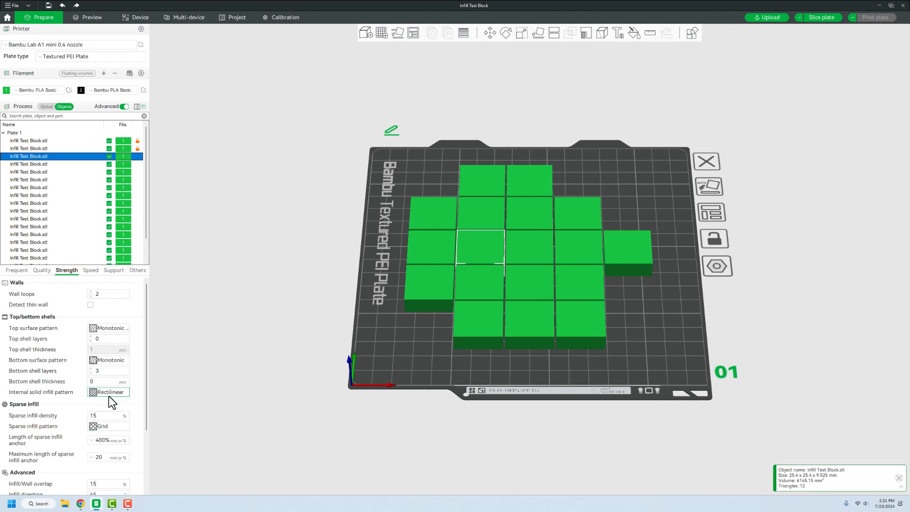
{"action": "left_click", "coordinate": [108, 426]}
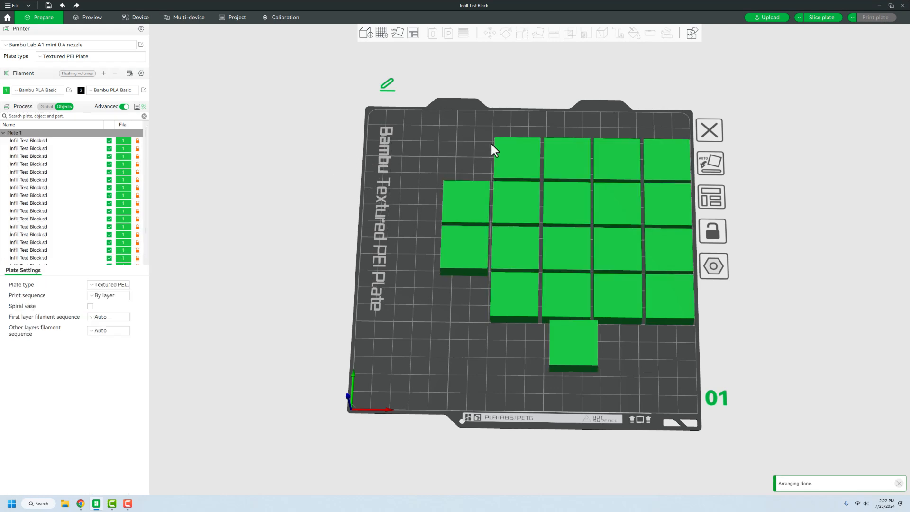
{"action": "mouse_move", "coordinate": [490, 180]}
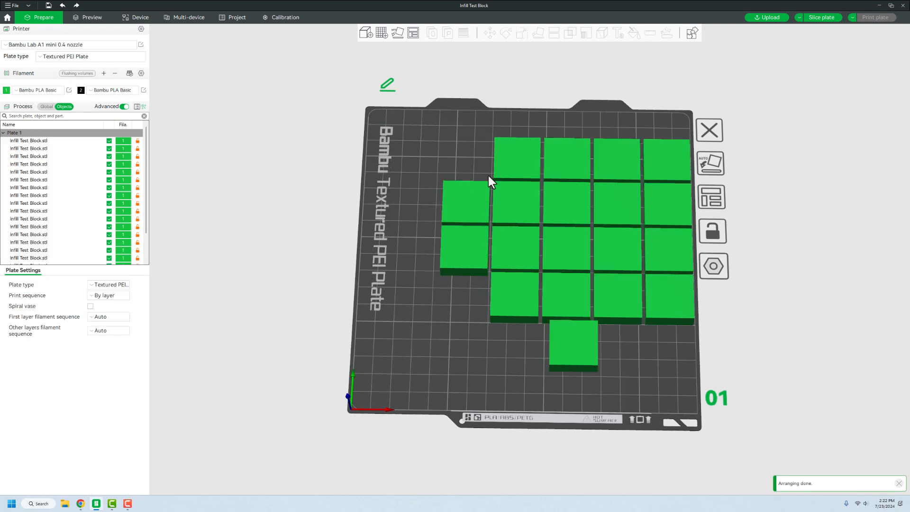
{"action": "mouse_move", "coordinate": [555, 166]}
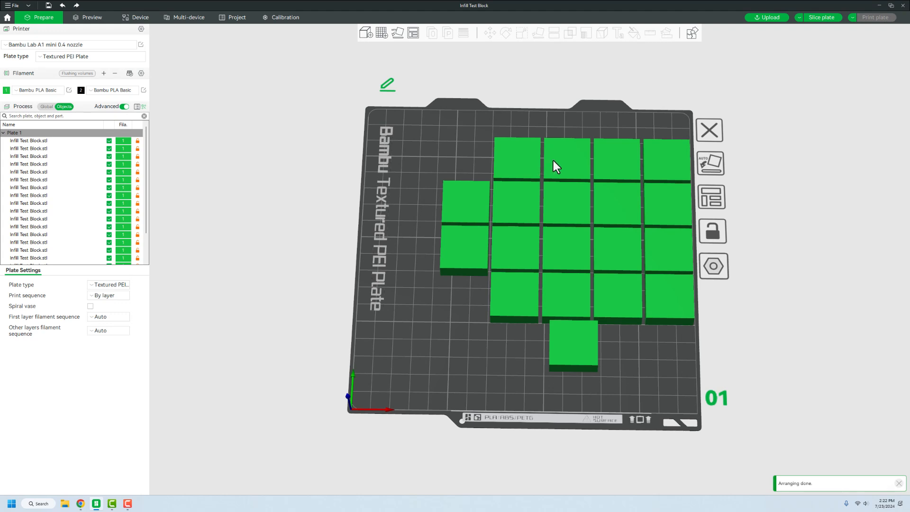
{"action": "mouse_move", "coordinate": [818, 34]}
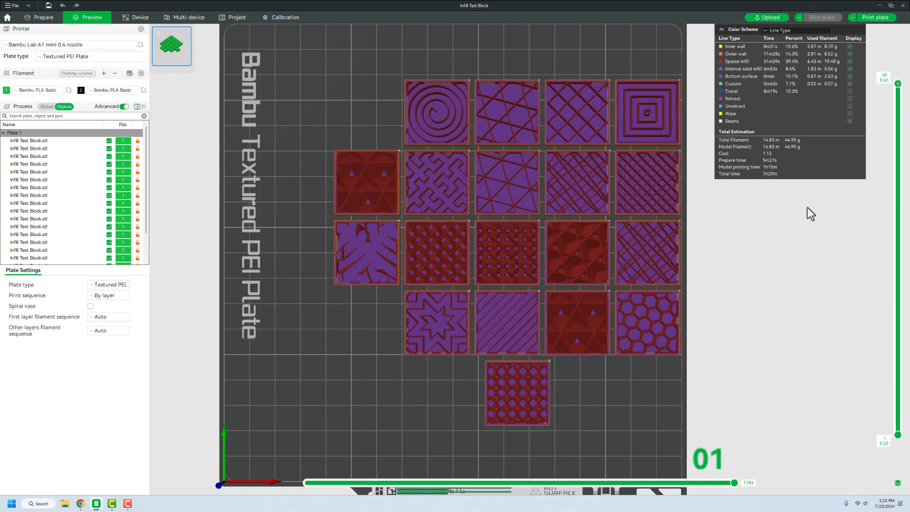
{"action": "mouse_move", "coordinate": [796, 225]}
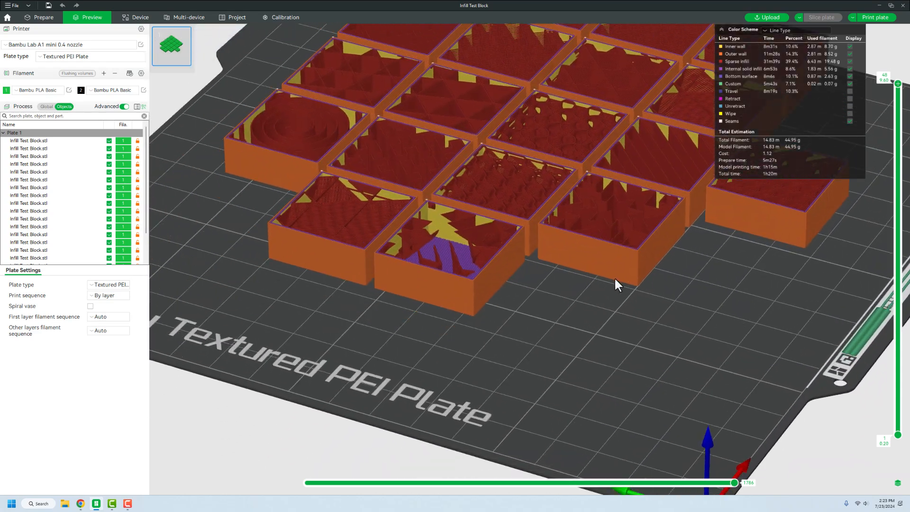
- Zoom into the sliced preview to inspect the block walls and infill structure
{"action": "scroll", "scroll_direction": "up", "scroll_amount": 3}
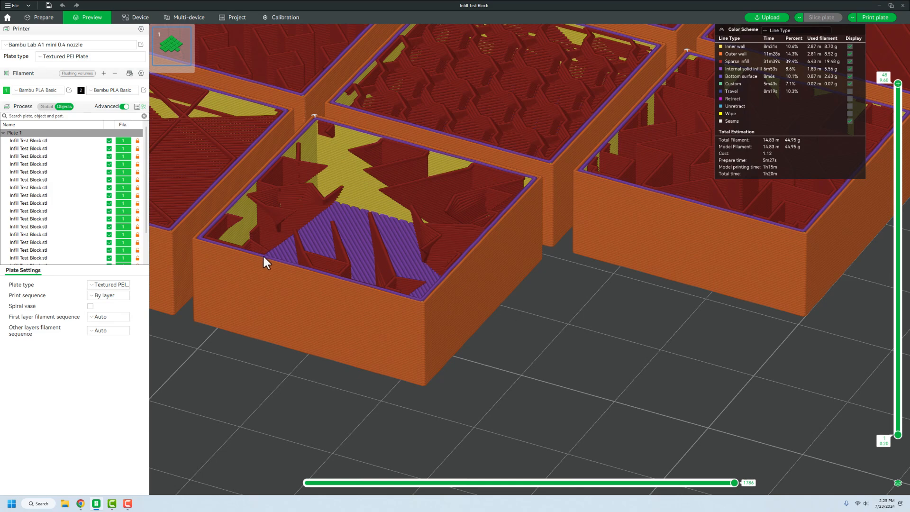